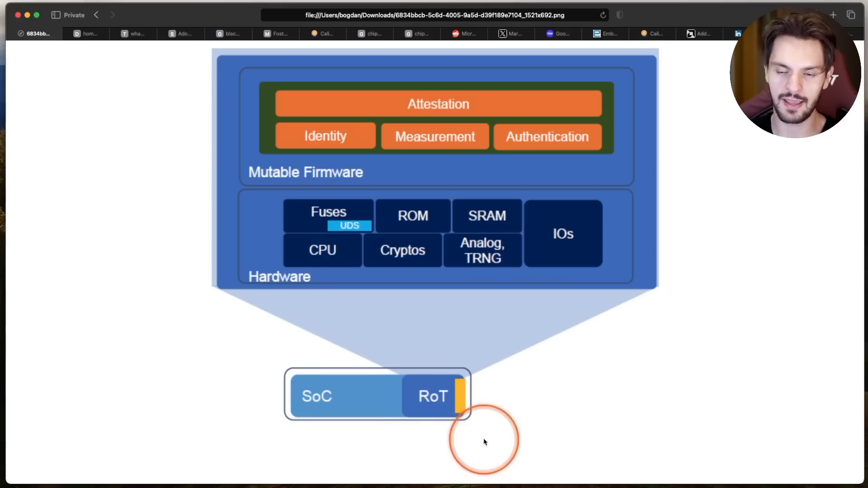
mouse_move(265, 300)
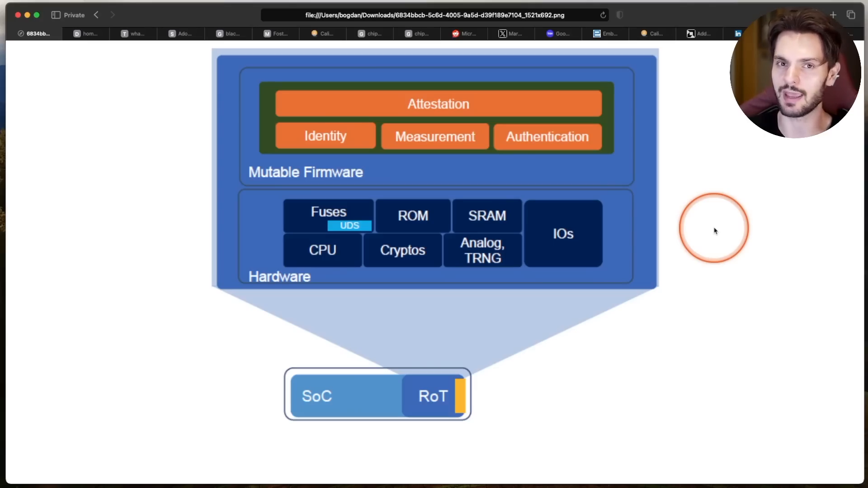
Step: Switch from the root-of-trust block diagram to the open front door photo
left_click(80, 34)
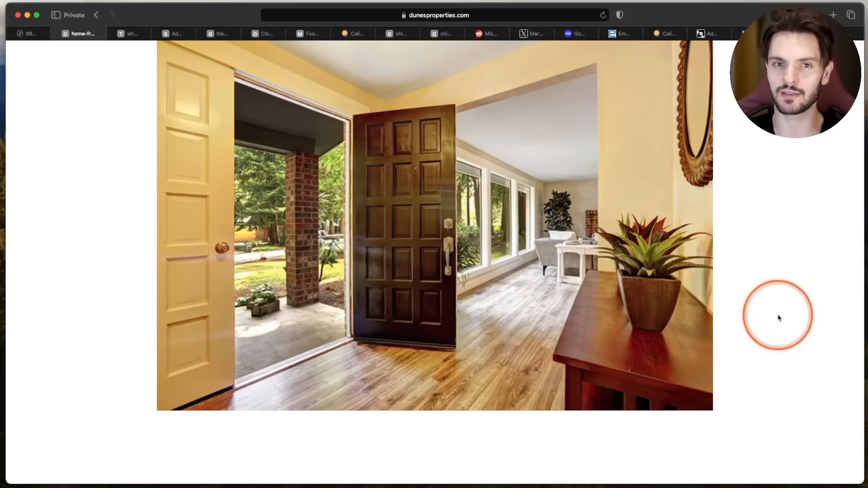
Step: Switch to the black-box diagram with Input and Output arrows
left_click(215, 33)
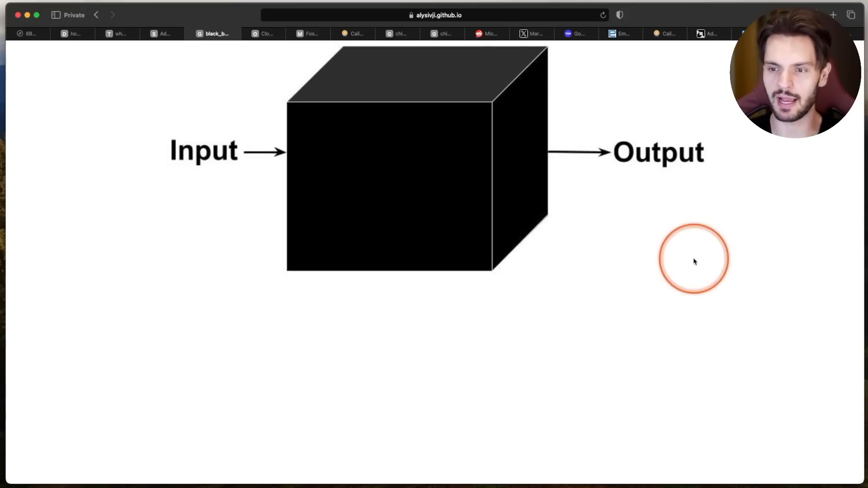
mouse_move(509, 246)
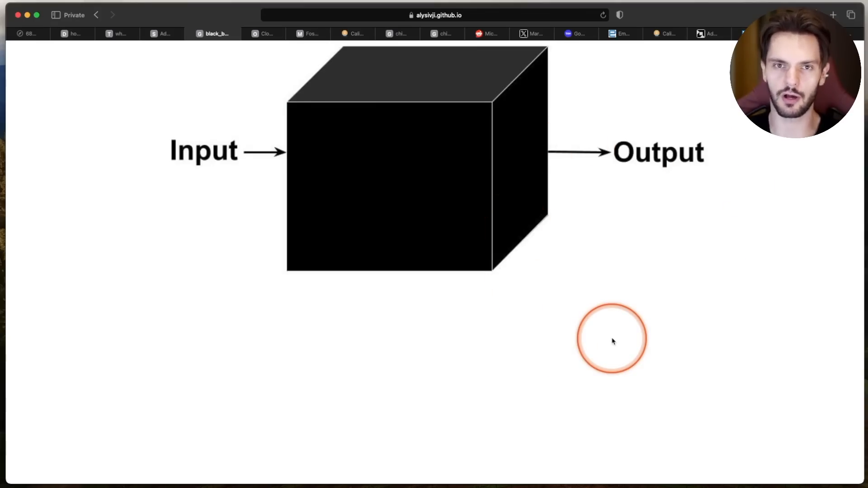
Step: Pass through the Open Compute and Azure blog posts to reach the Caliptra GitHub README
left_click(261, 33)
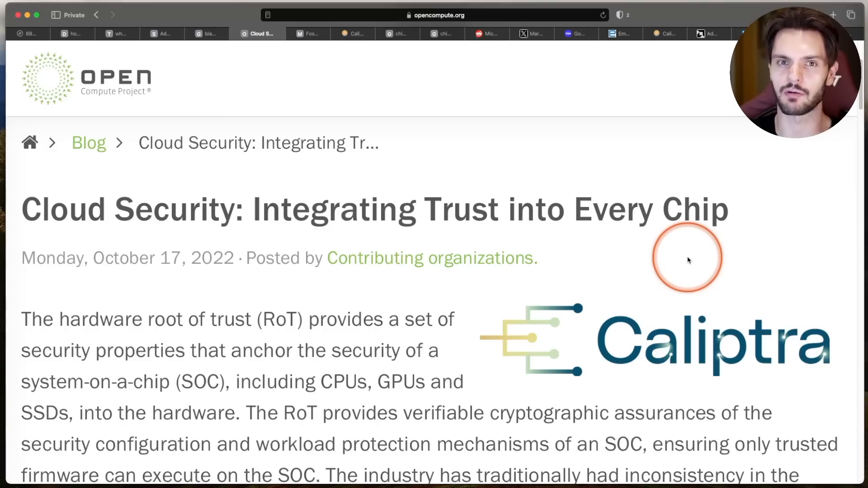
left_click(303, 33)
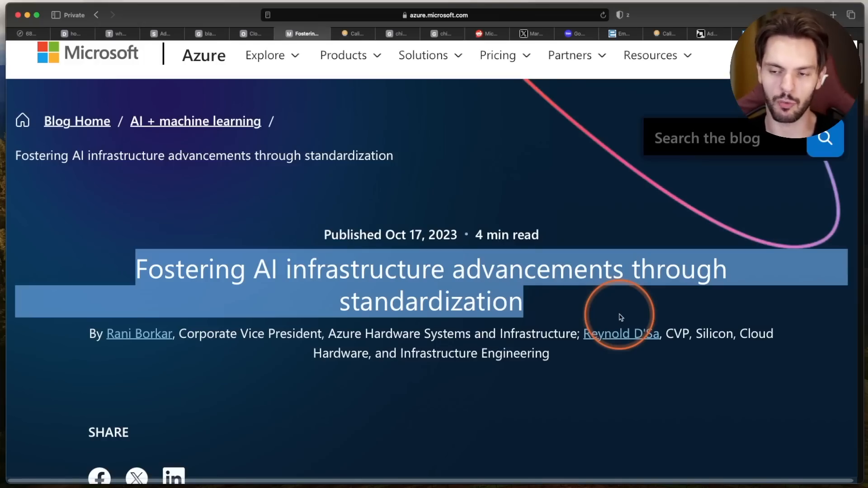
left_click(391, 34)
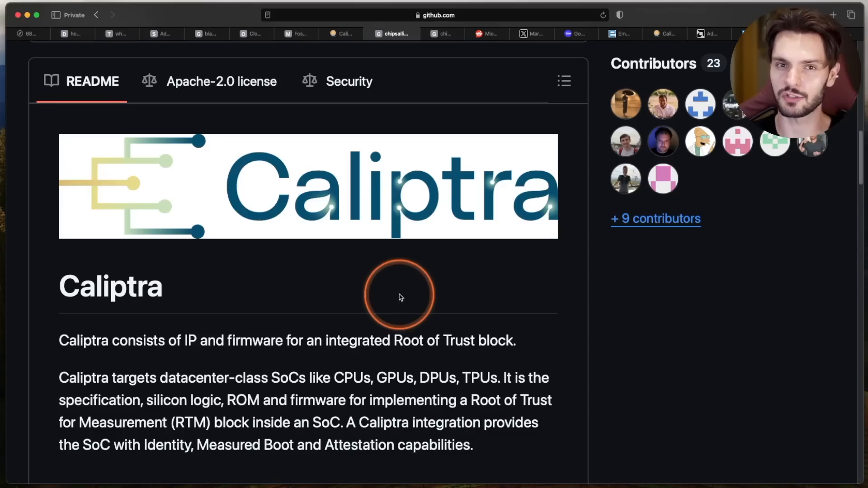
Step: Highlight phrases in the caliptra-sw README and reveal its Languages section led by Rust at 91.0%
left_click_drag(59, 341, 185, 341)
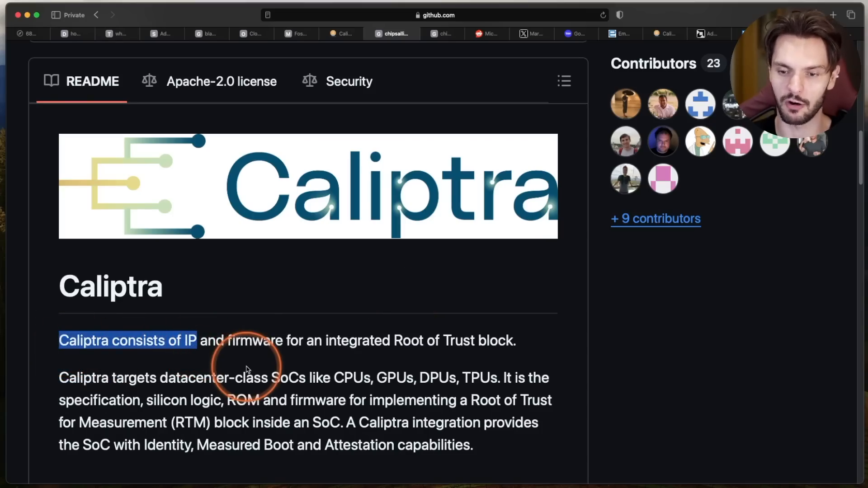
left_click_drag(333, 378, 429, 378)
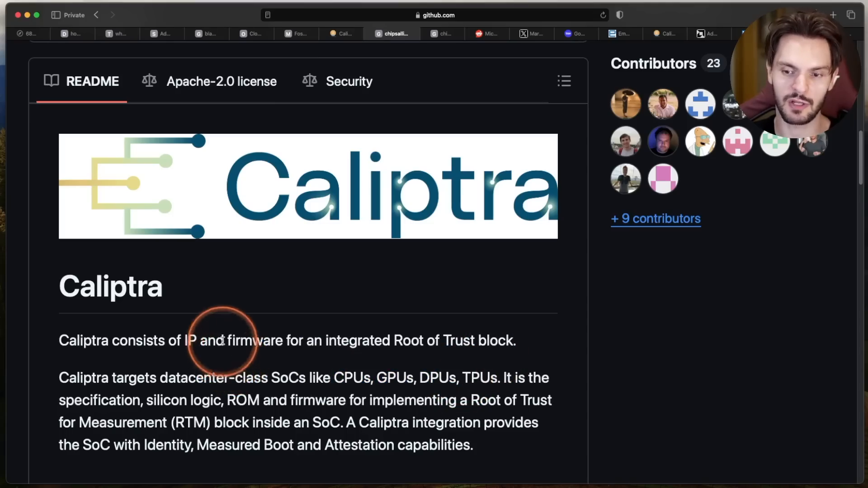
left_click_drag(226, 341, 514, 341)
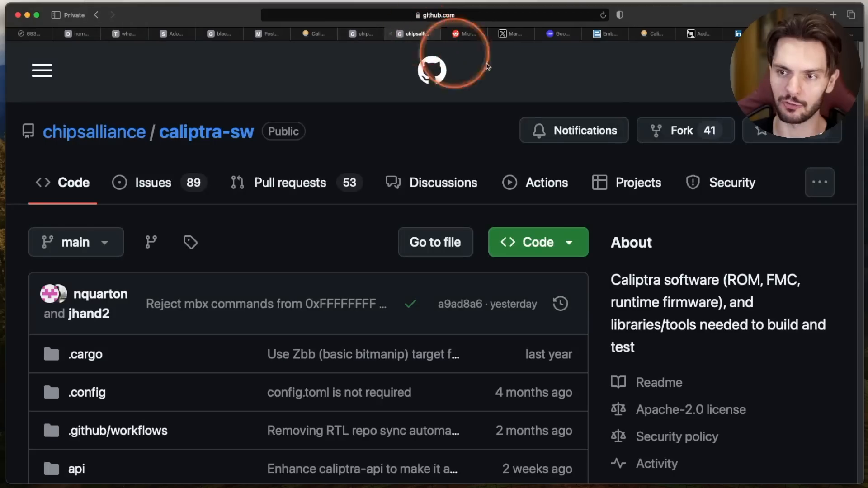
scroll("down", 3)
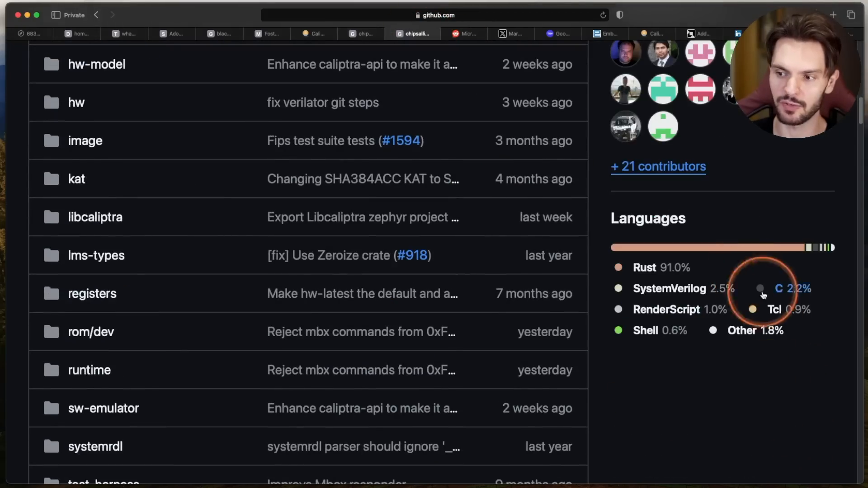
mouse_move(734, 416)
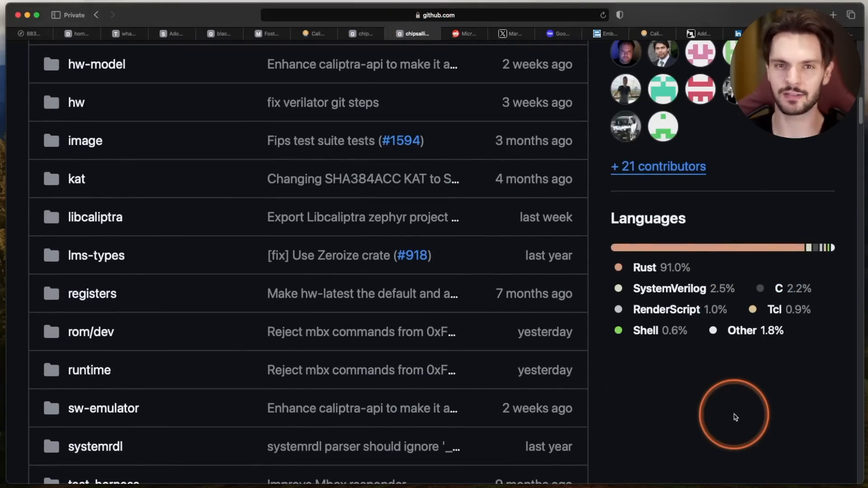
Step: Pass through the Reddit Pluton firmware post and X deprecate-C/C++ post to the embedded.com Caliptra RoT article
left_click(459, 33)
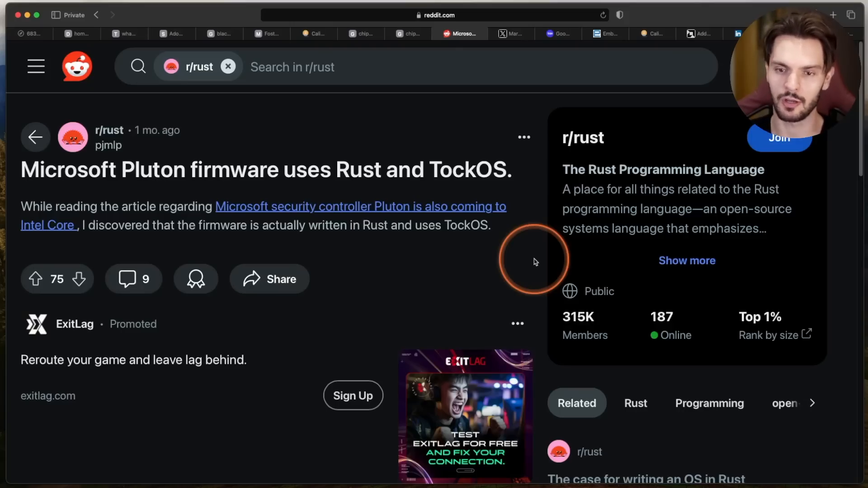
left_click(510, 33)
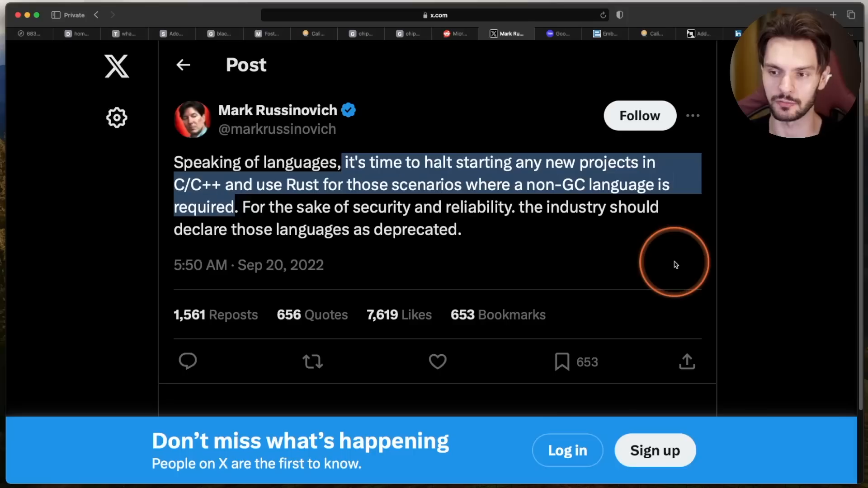
left_click(556, 33)
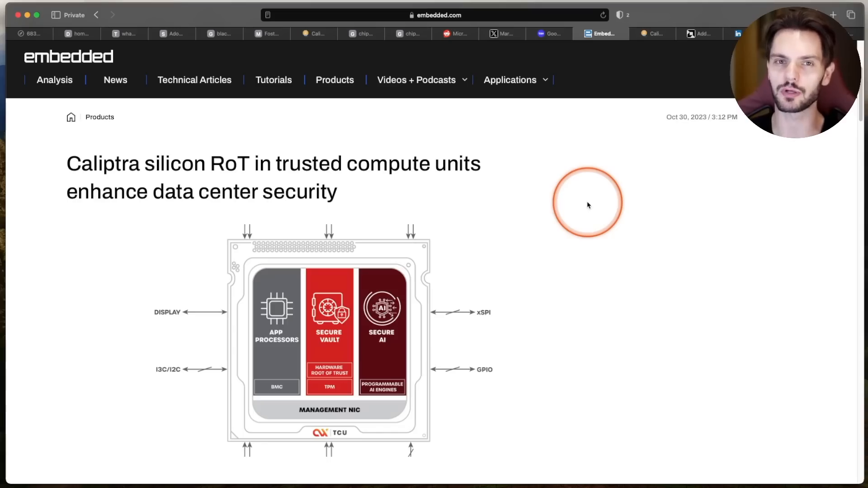
Step: Visit the semianalysis Caliptra piece, then land on the Tweede golf Volvo Rust article
left_click(647, 34)
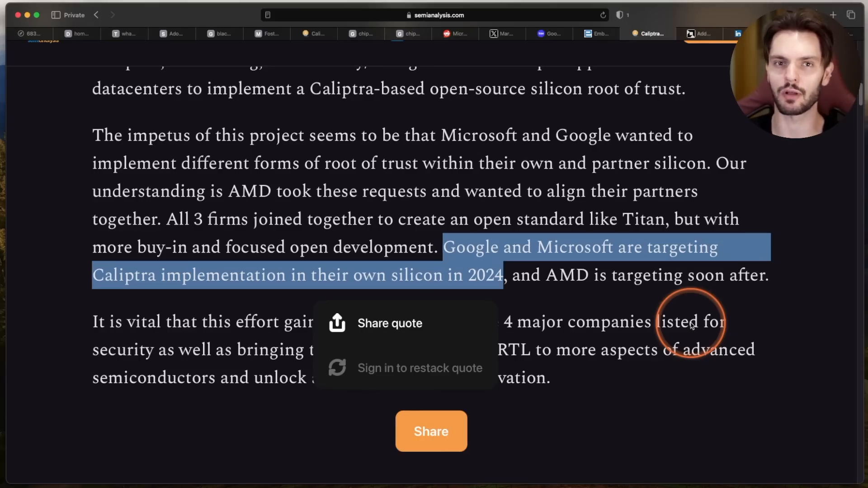
left_click(697, 33)
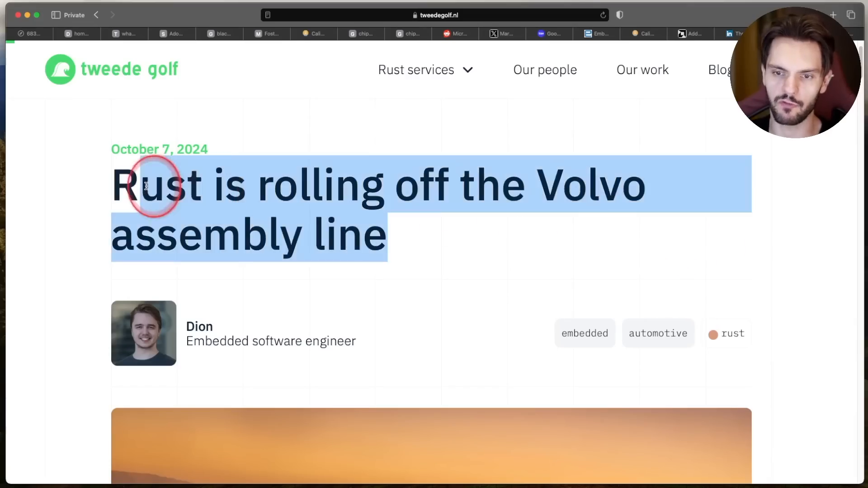
scroll("down", 3)
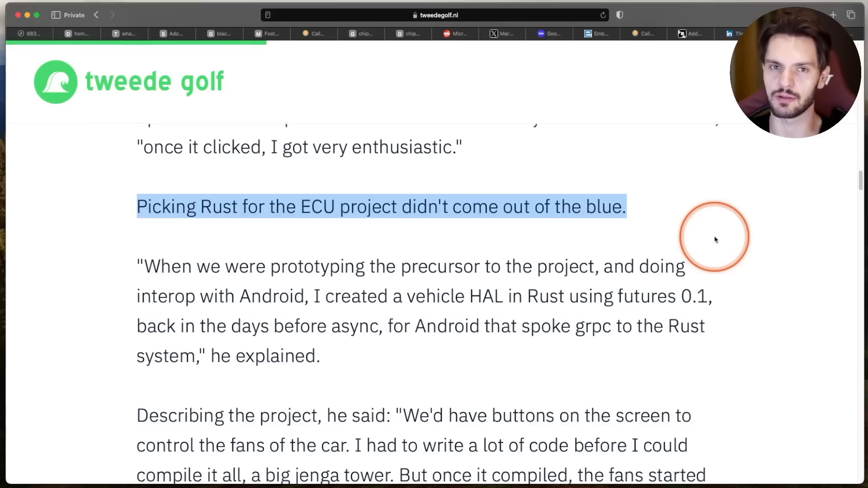
scroll("down", 3)
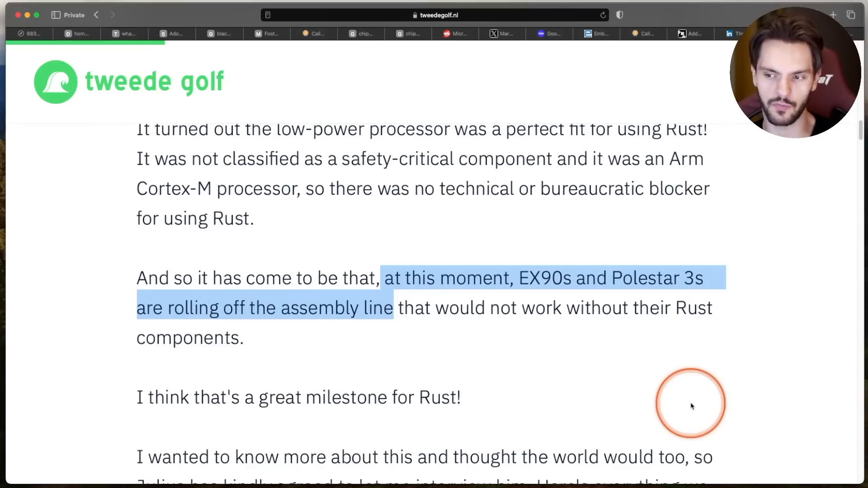